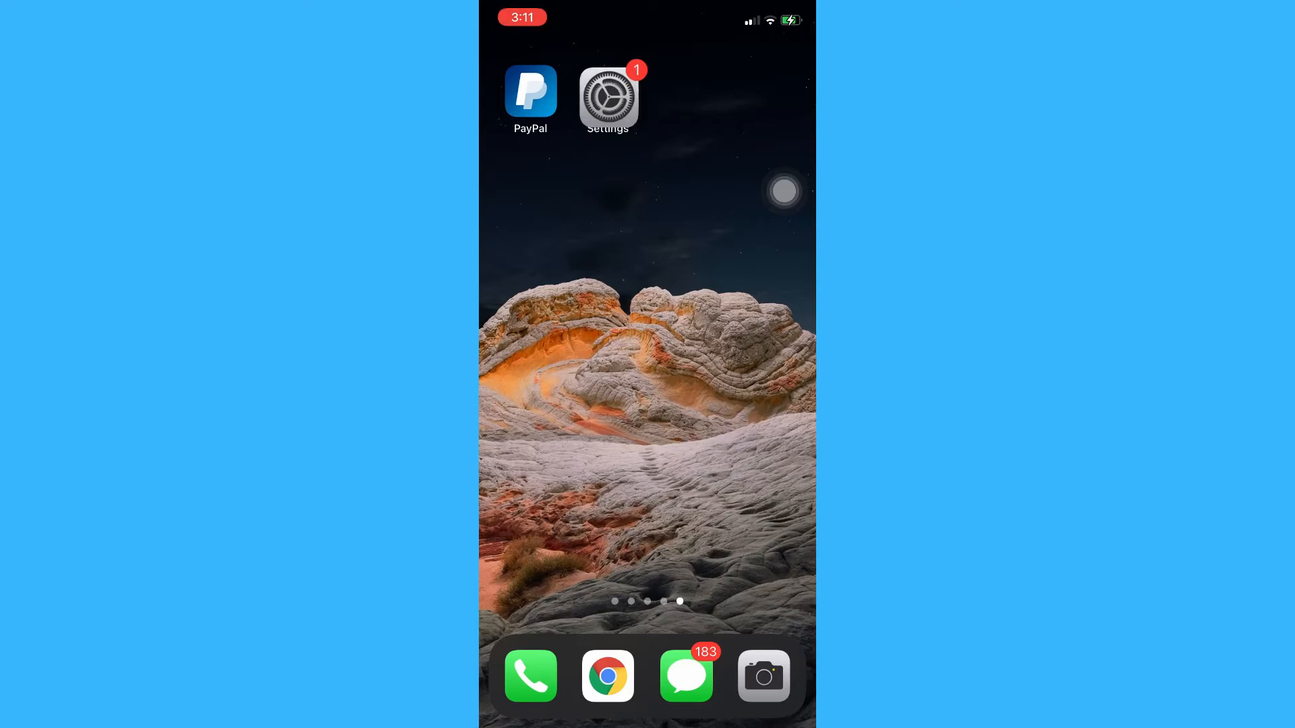
# Step: Launch Settings from the home screen and scroll down its category list
pyautogui.click(607, 99)
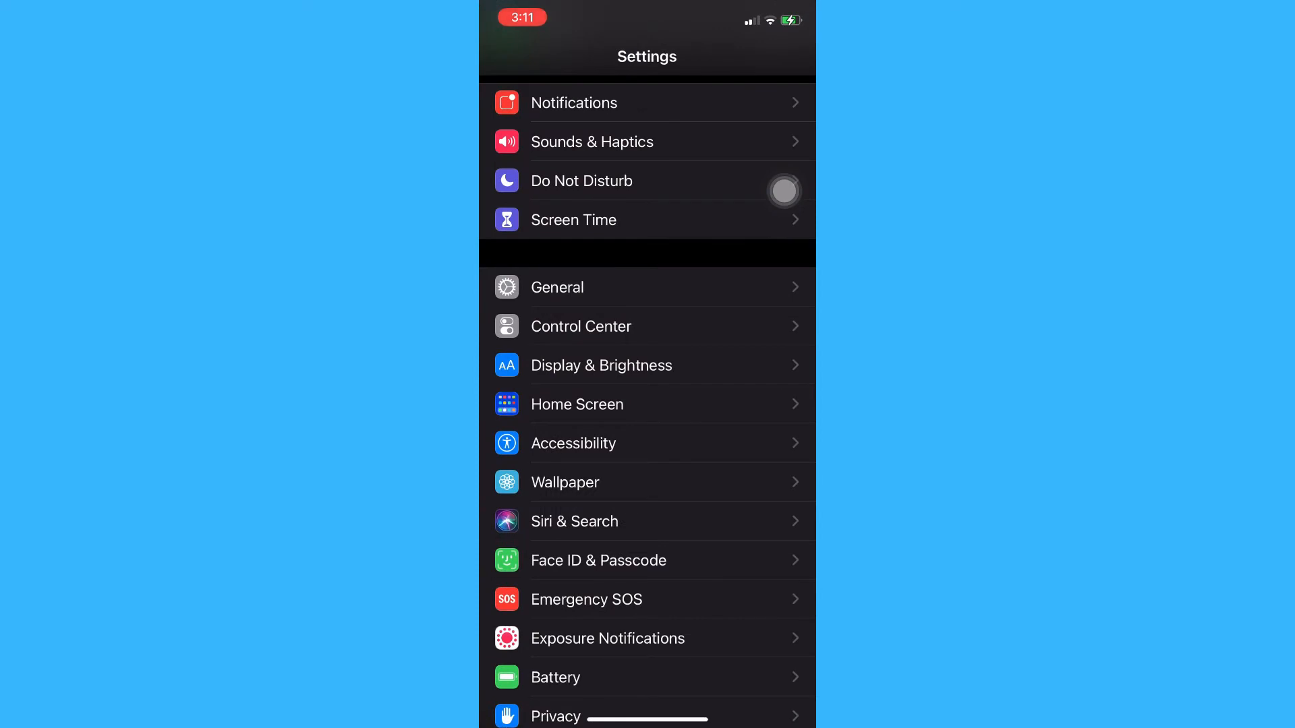
pyautogui.scroll(-3)
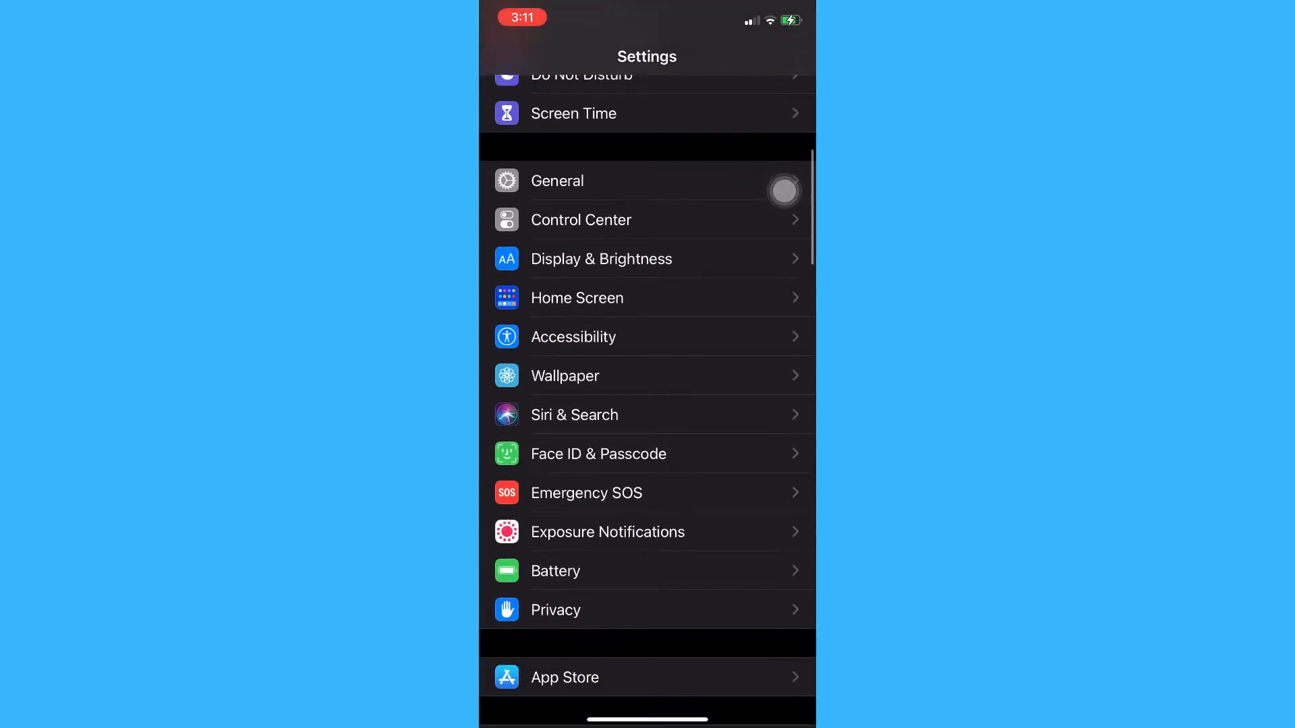
pyautogui.moveTo(801, 255)
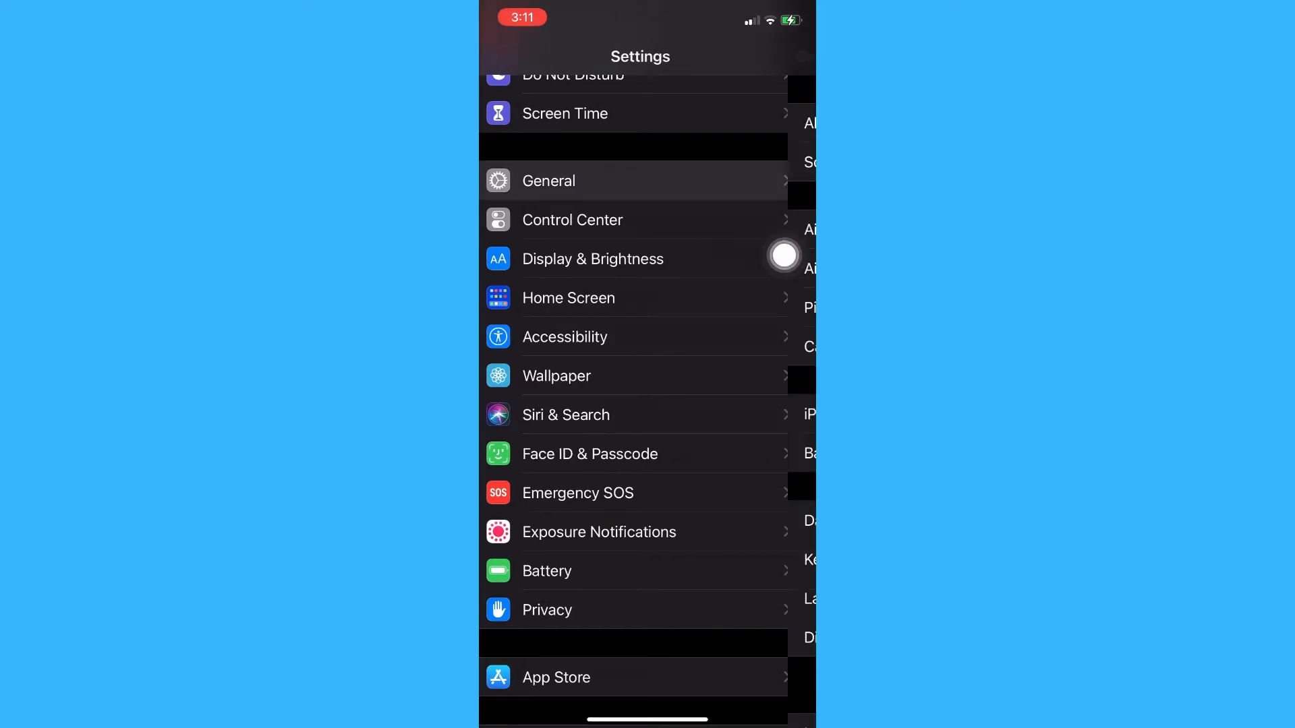
# Step: Go through General to iPhone Storage and scroll the app list to Instagram's storage details
pyautogui.click(548, 181)
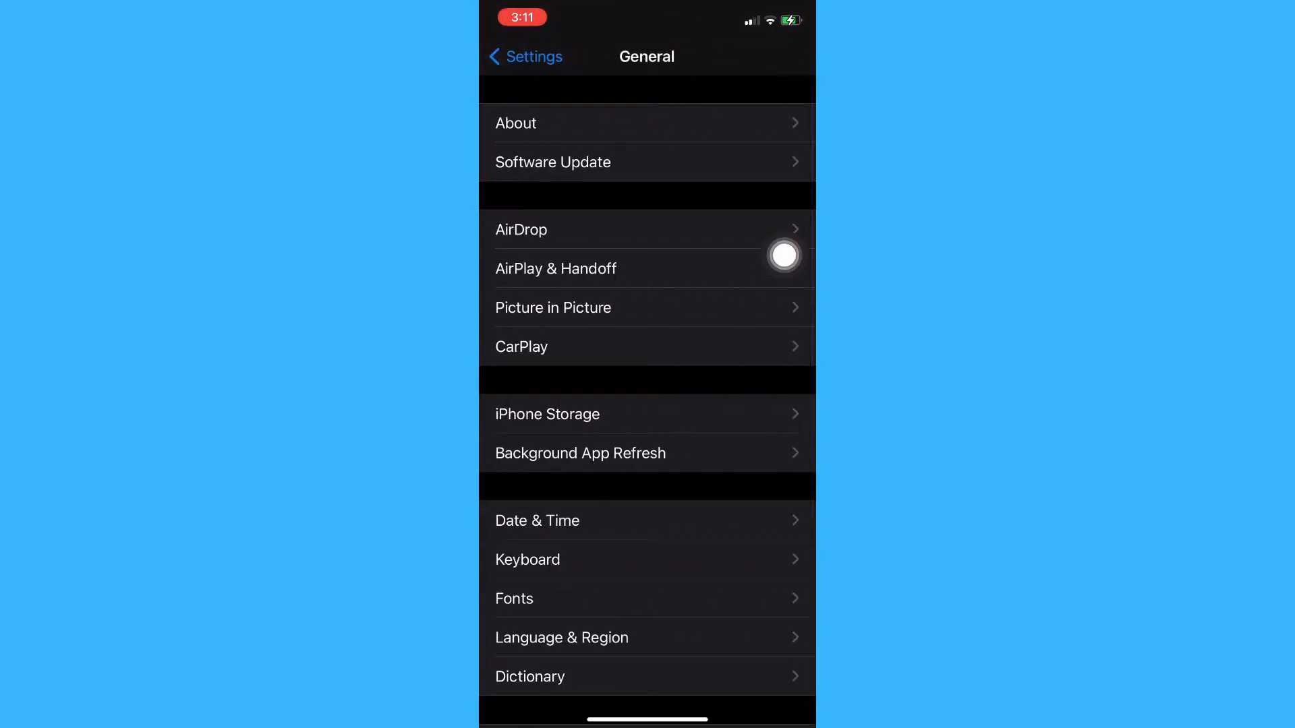
pyautogui.scroll(3)
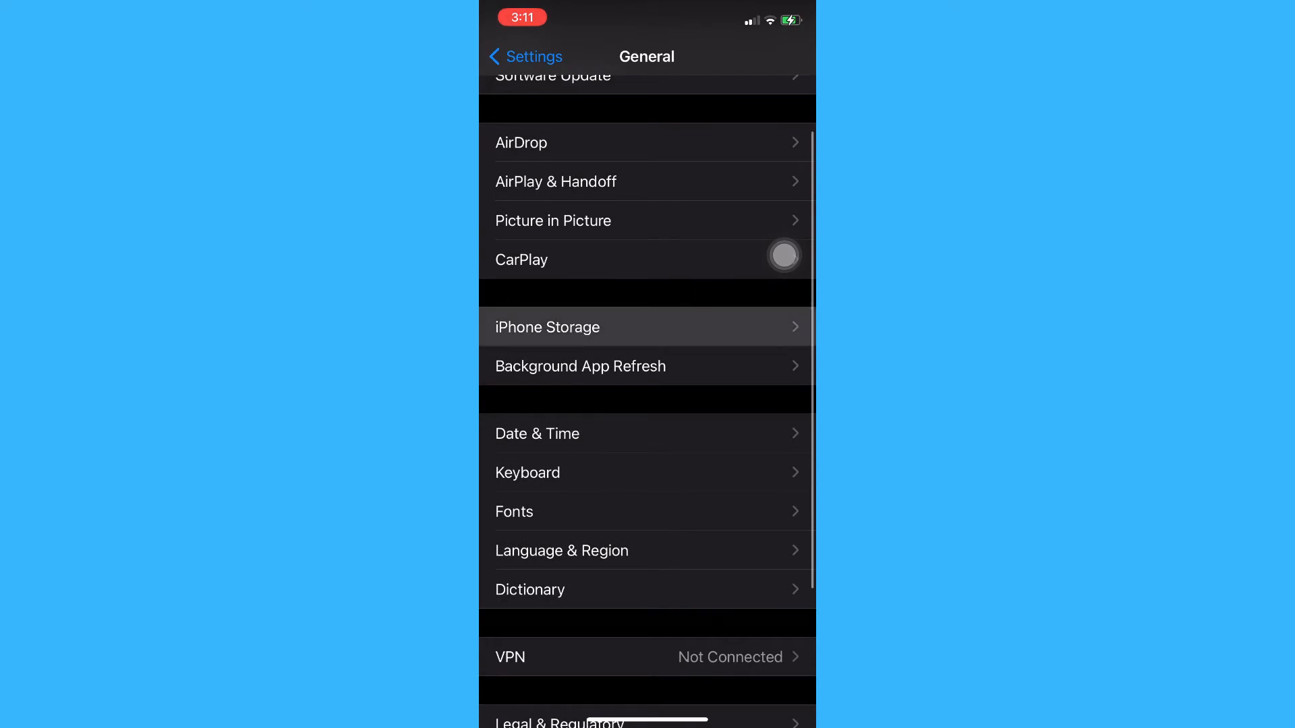
pyautogui.click(547, 327)
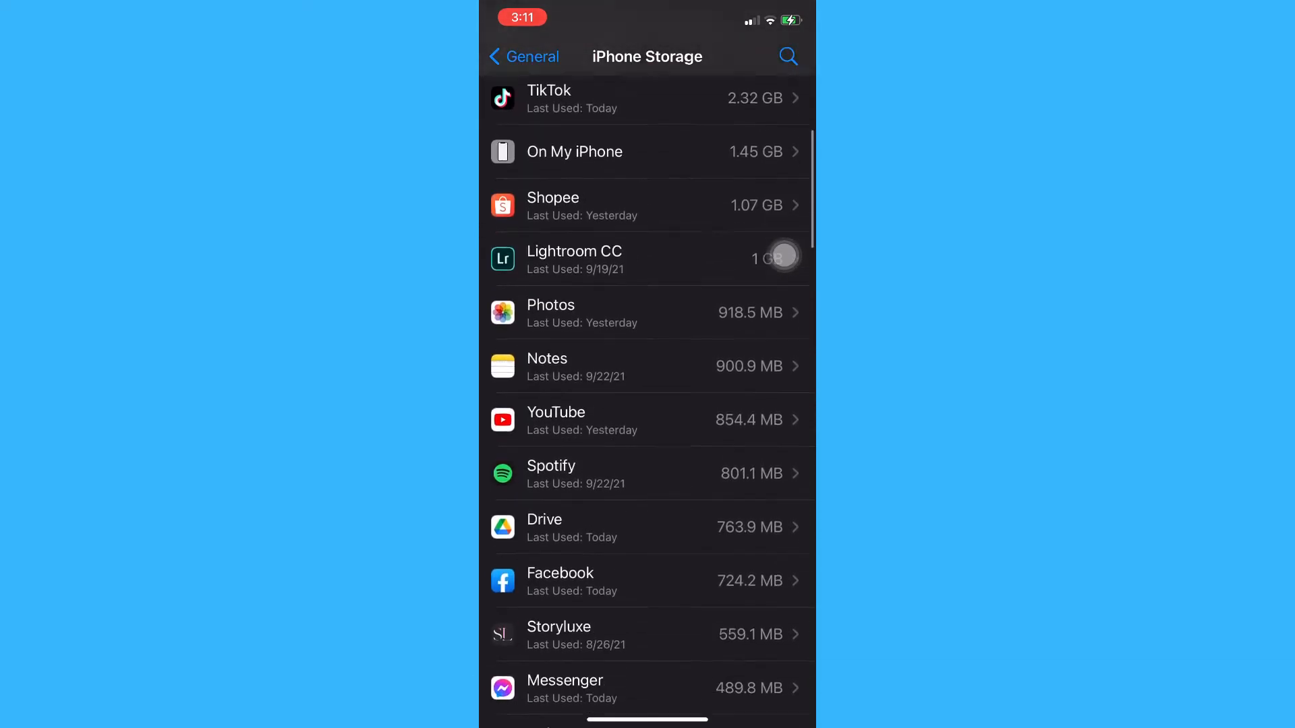
pyautogui.scroll(-3)
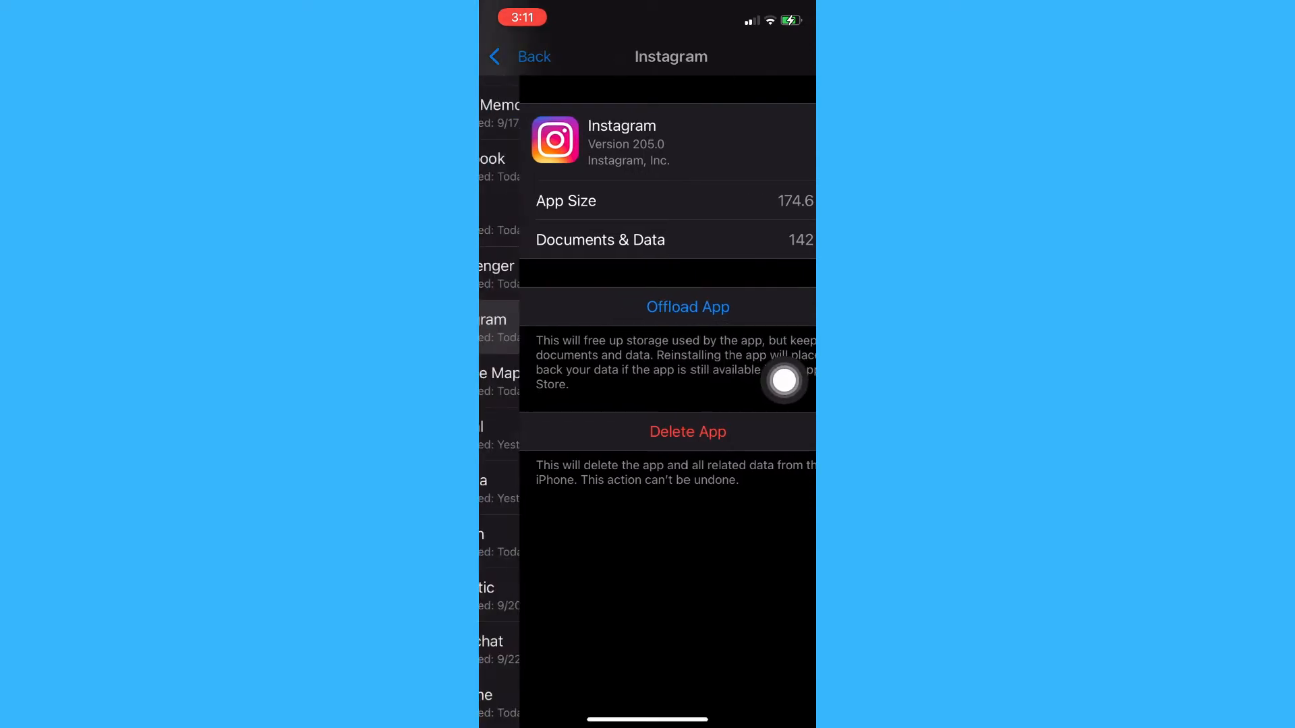
# Step: Return to Settings, enter General, and open Background App Refresh connection choices
pyautogui.click(522, 56)
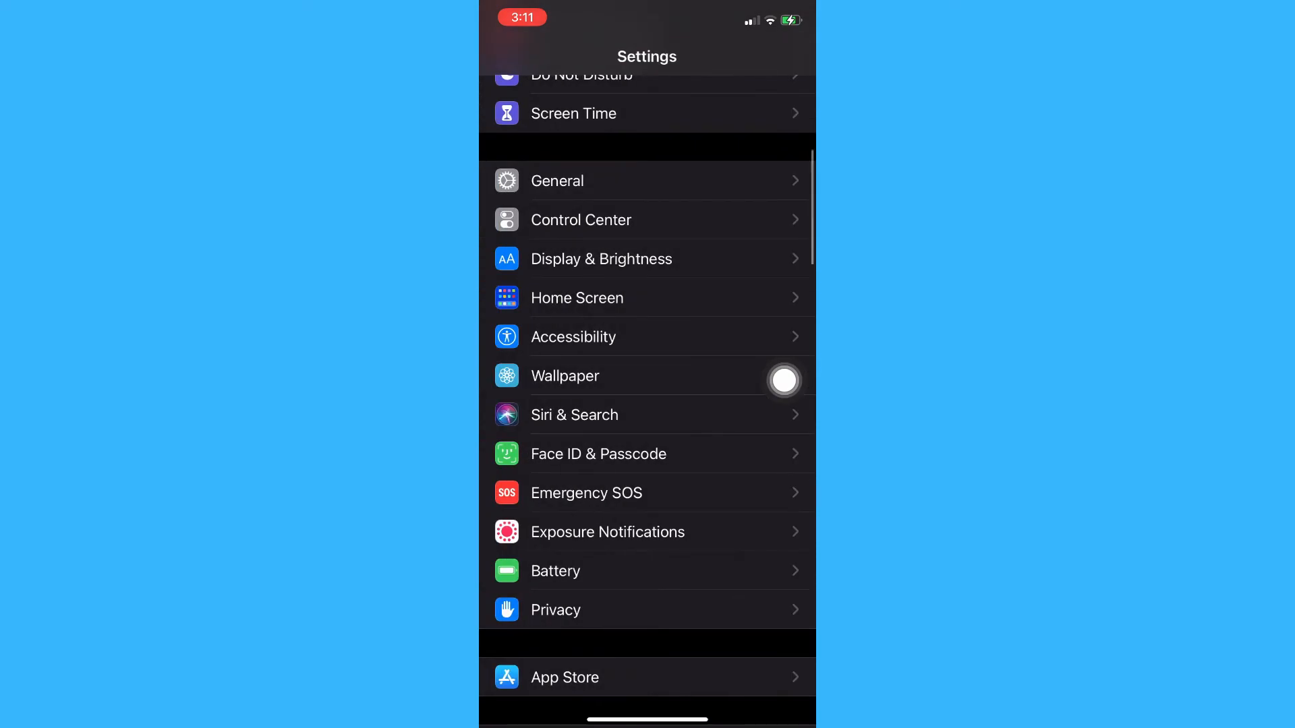
pyautogui.scroll(-3)
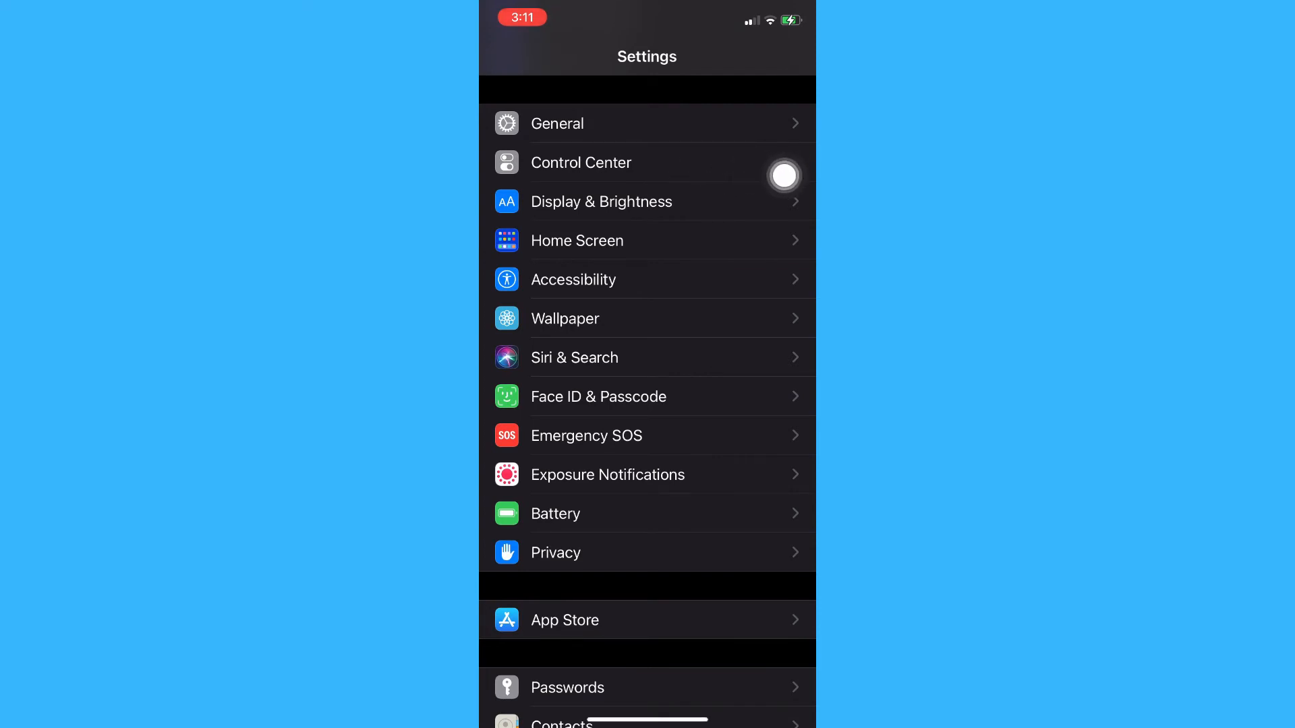
pyautogui.click(557, 122)
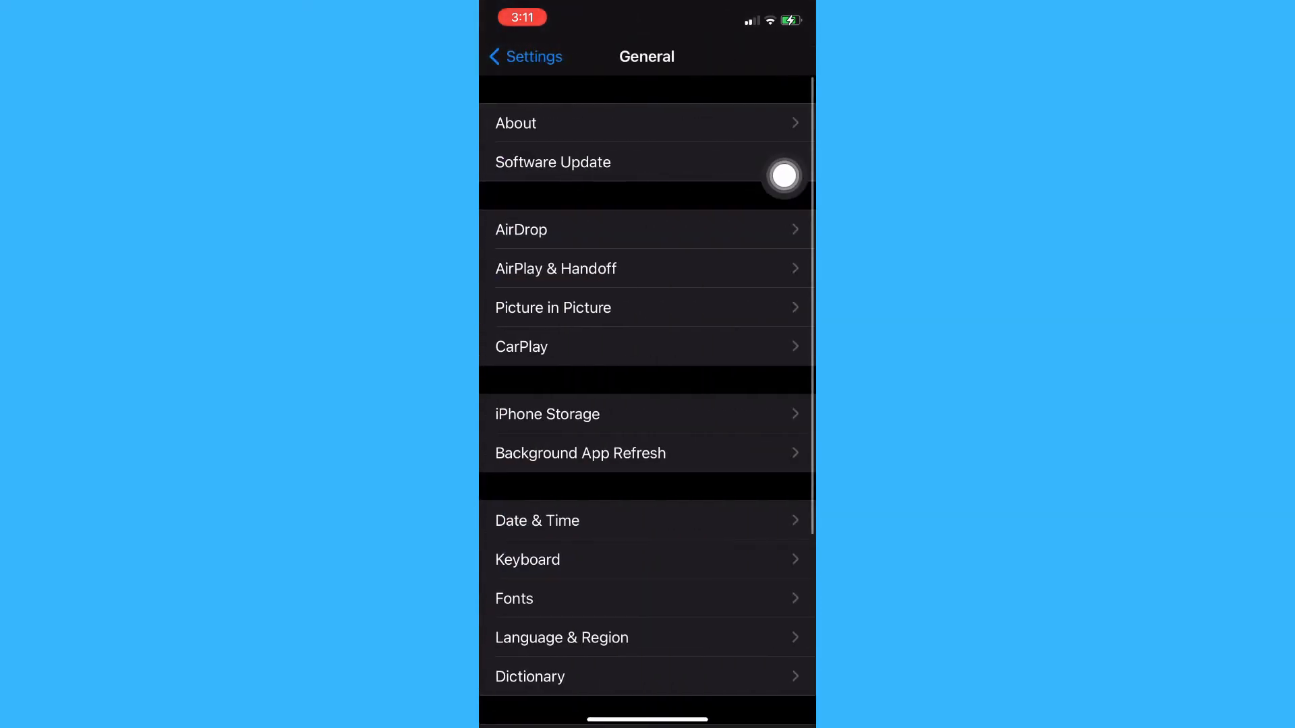
pyautogui.click(581, 452)
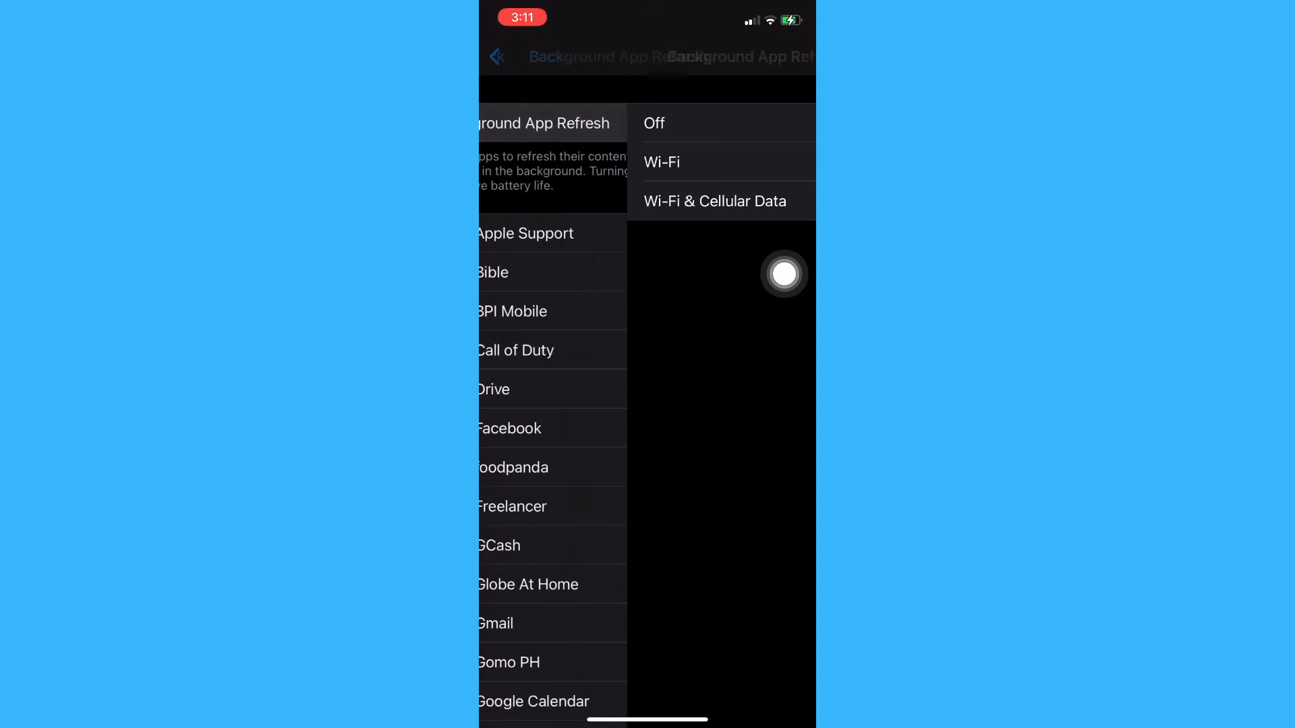
# Step: Set Background App Refresh to Wi-Fi, confirm Instagram's toggle, and go back to General
pyautogui.click(663, 162)
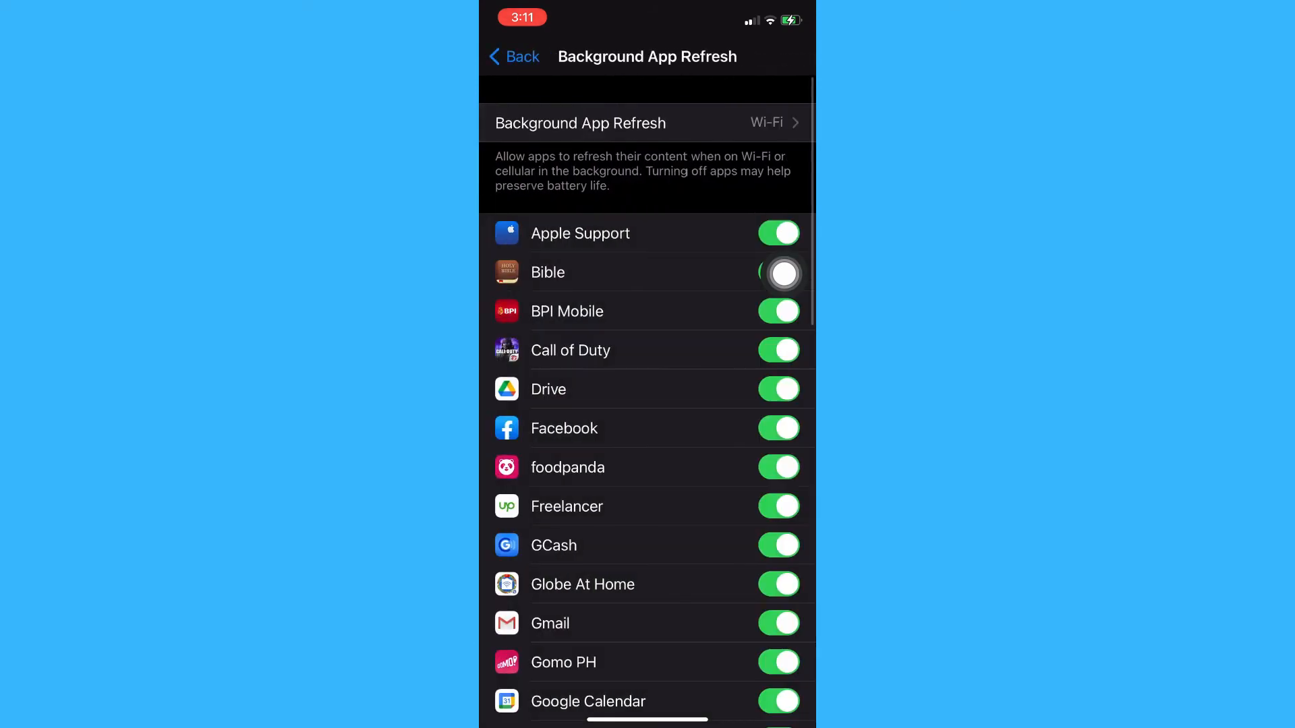
pyautogui.scroll(-3)
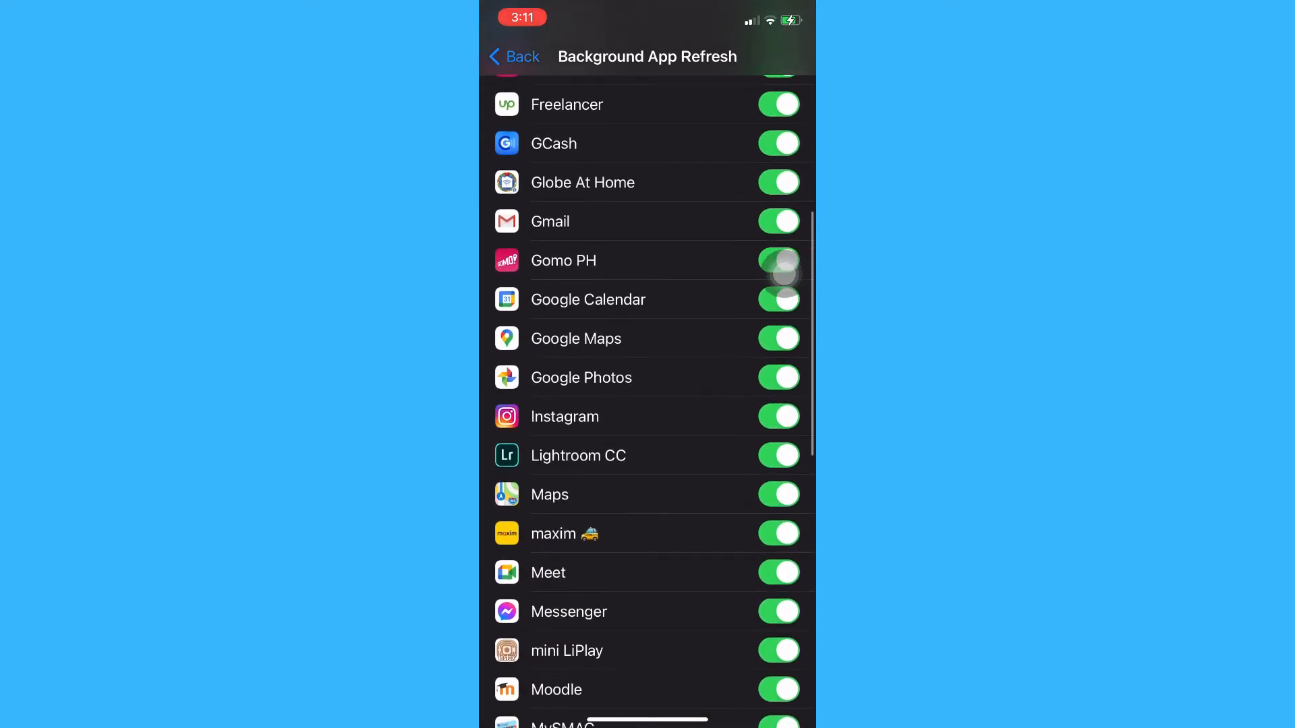
pyautogui.click(777, 377)
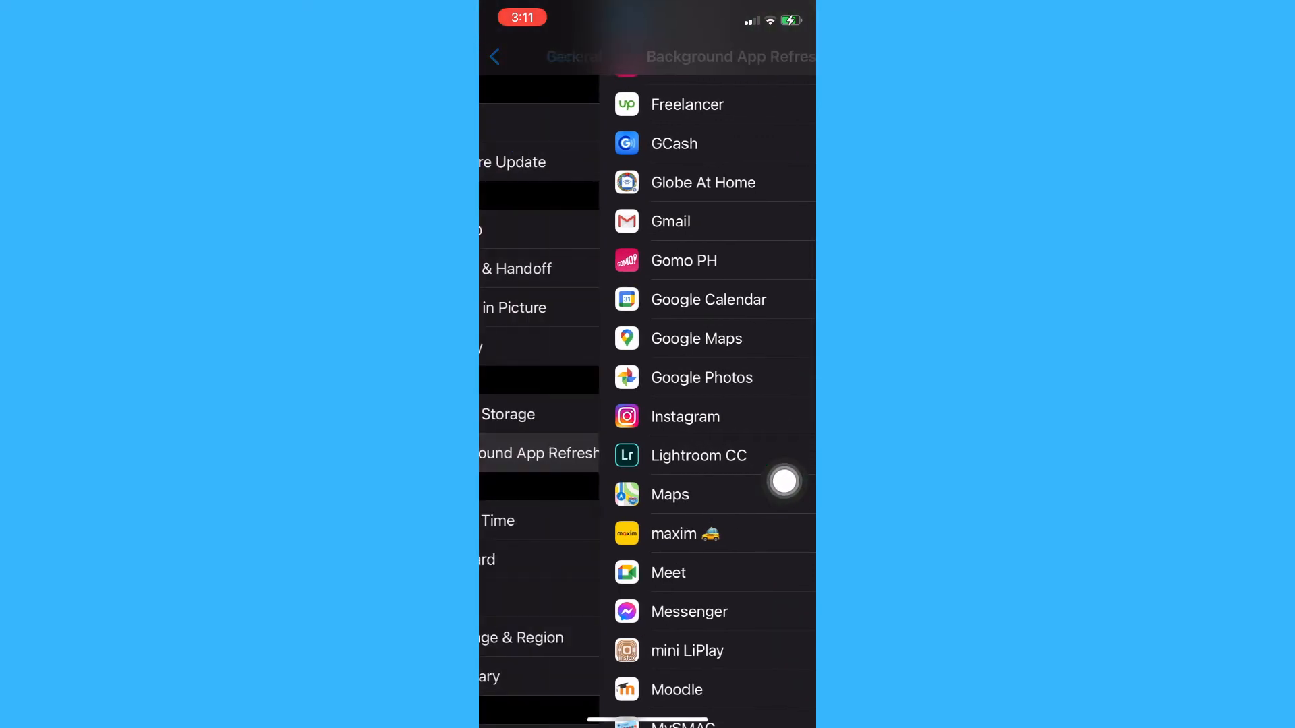
pyautogui.click(494, 56)
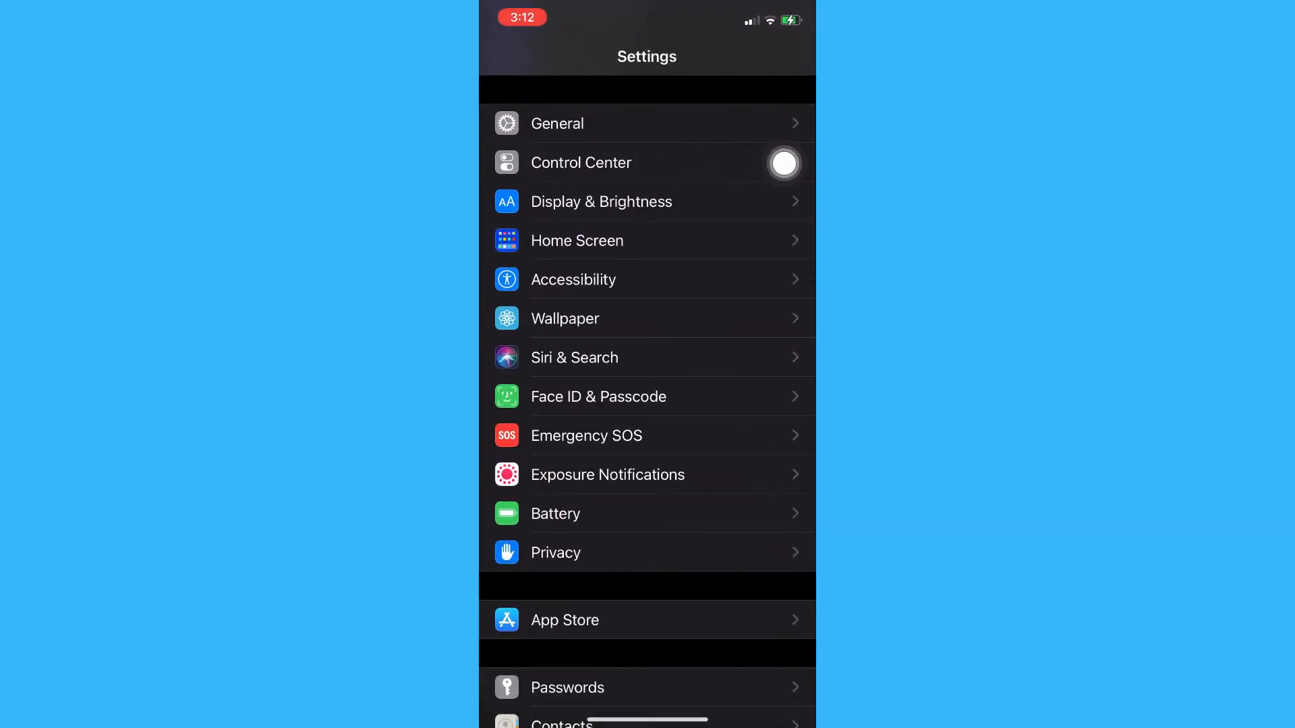
pyautogui.click(558, 122)
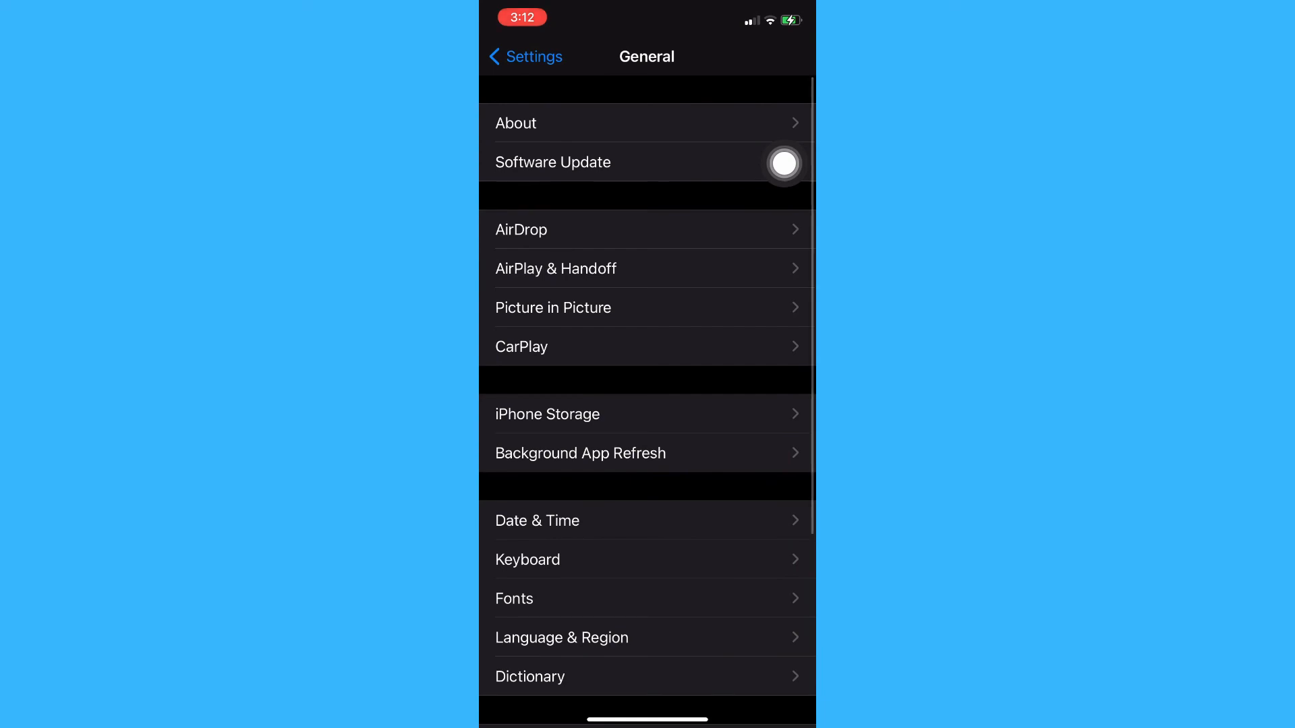